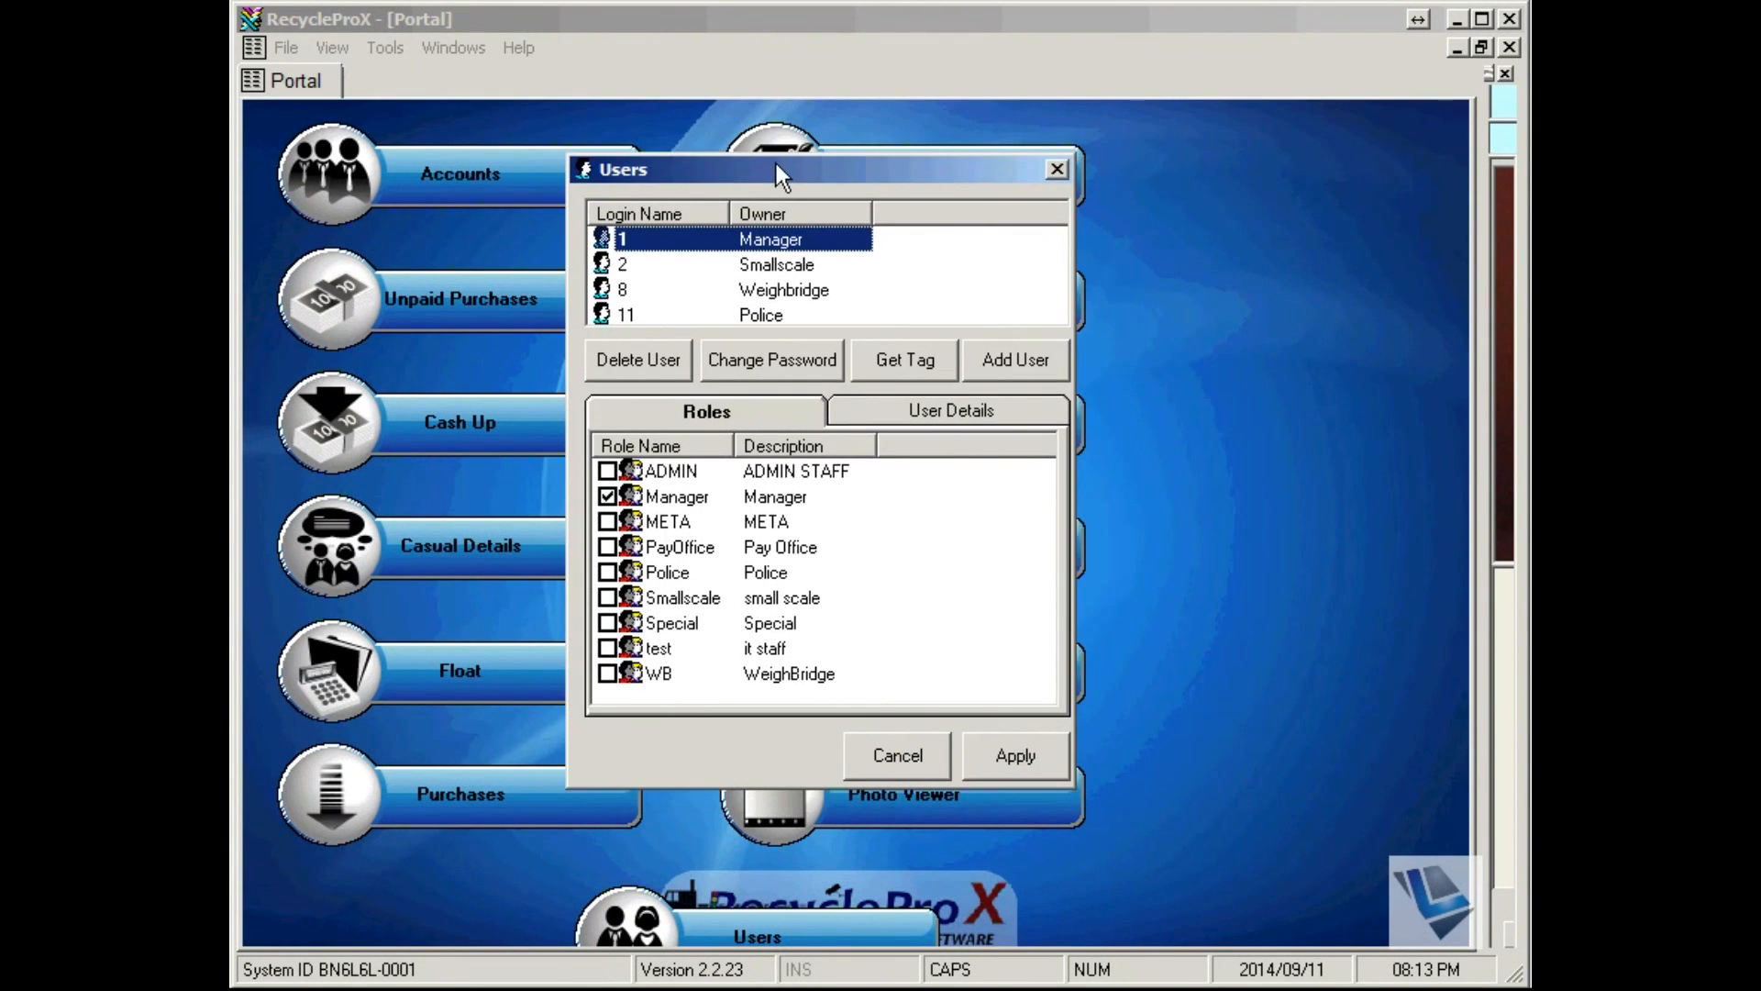
pyautogui.moveTo(938, 380)
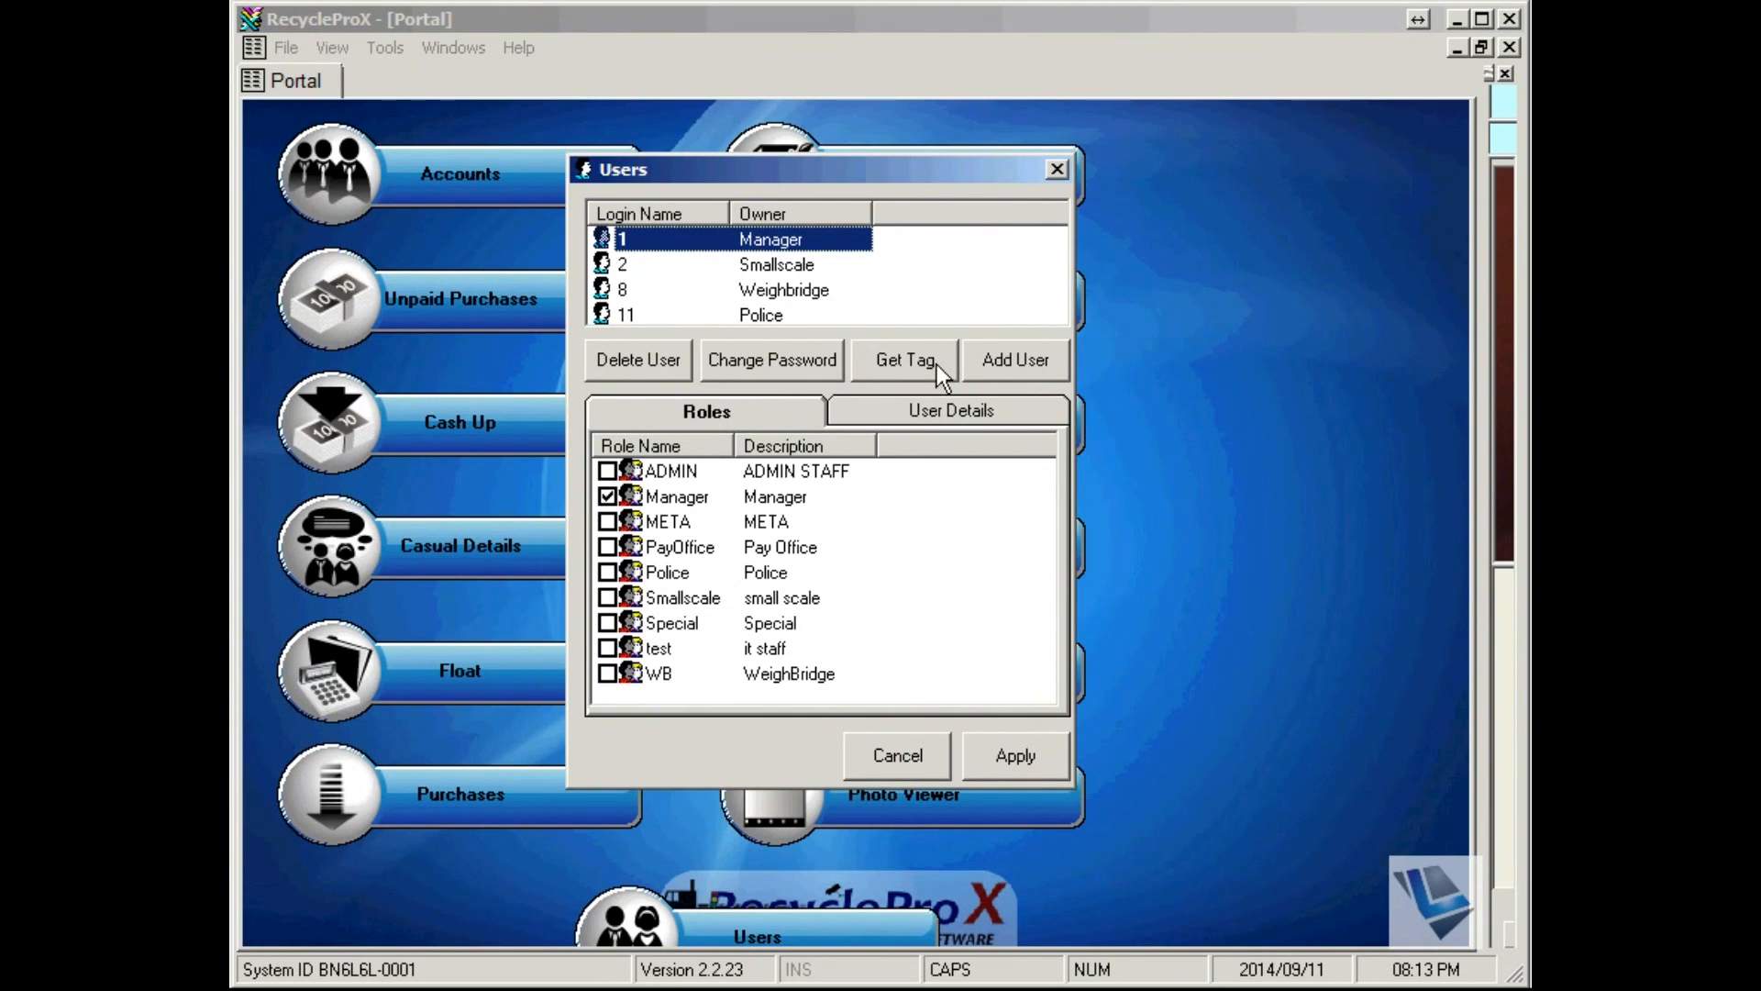
# Step: Start a new user in the Users dialog and enter VICTOR as the login name
pyautogui.click(1013, 360)
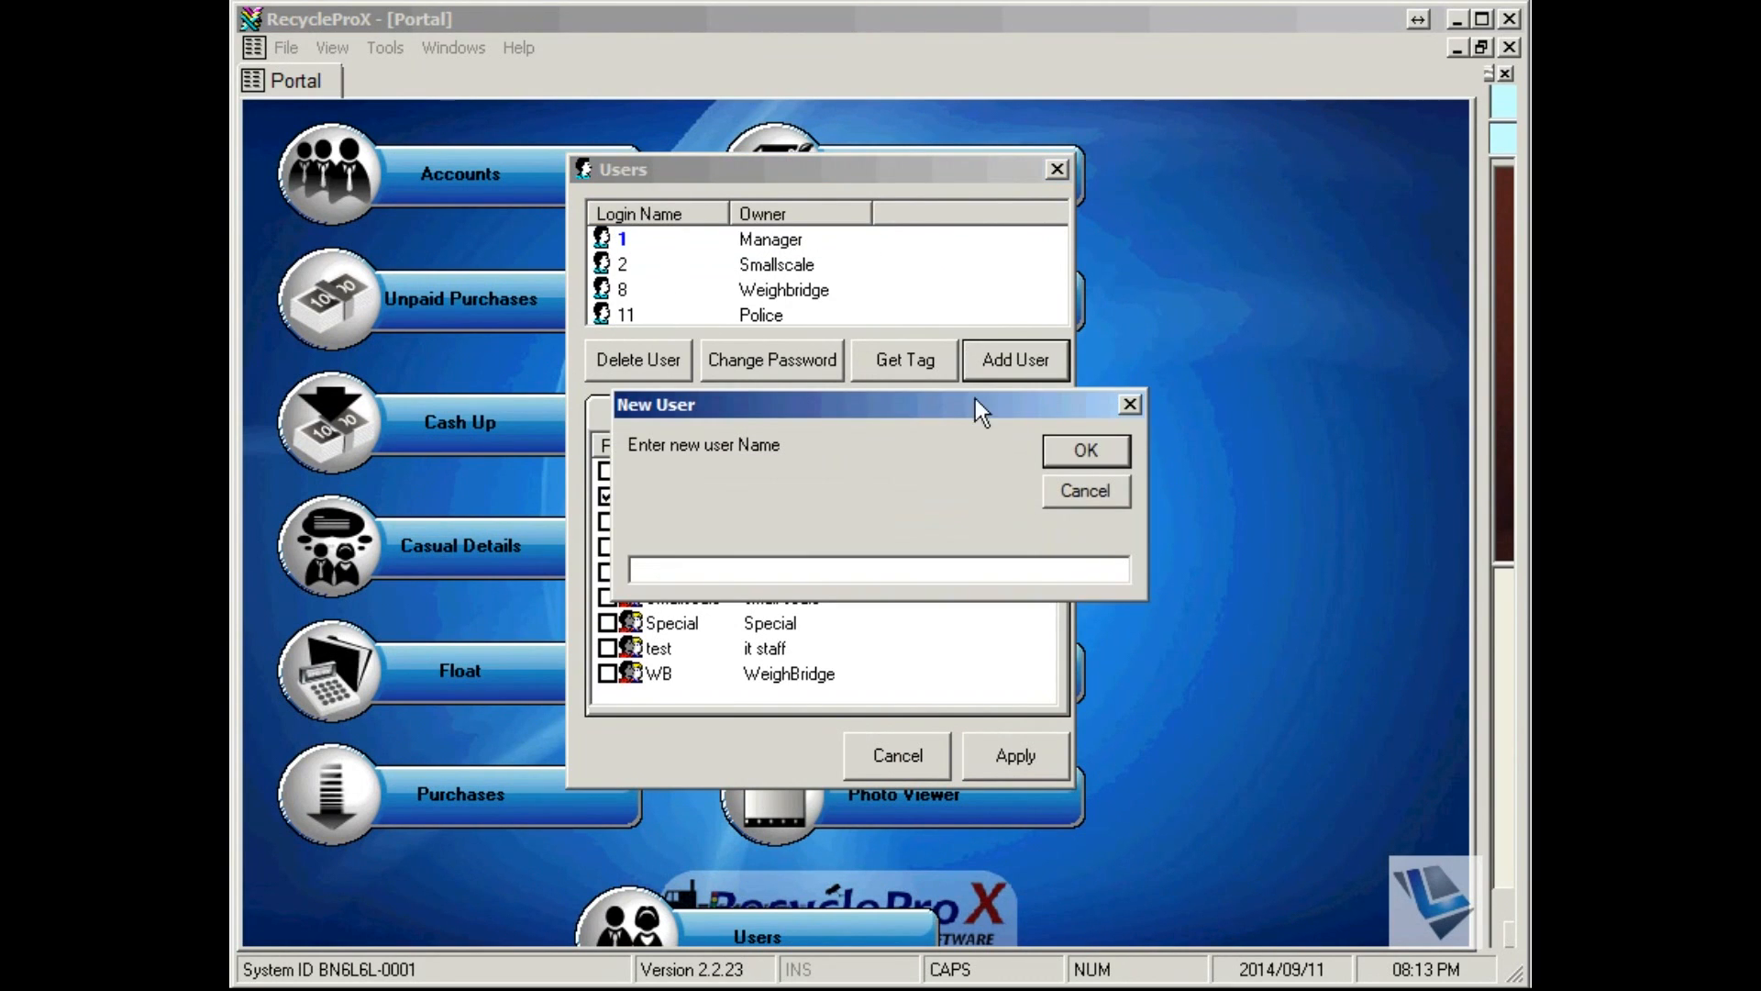
pyautogui.moveTo(927, 418)
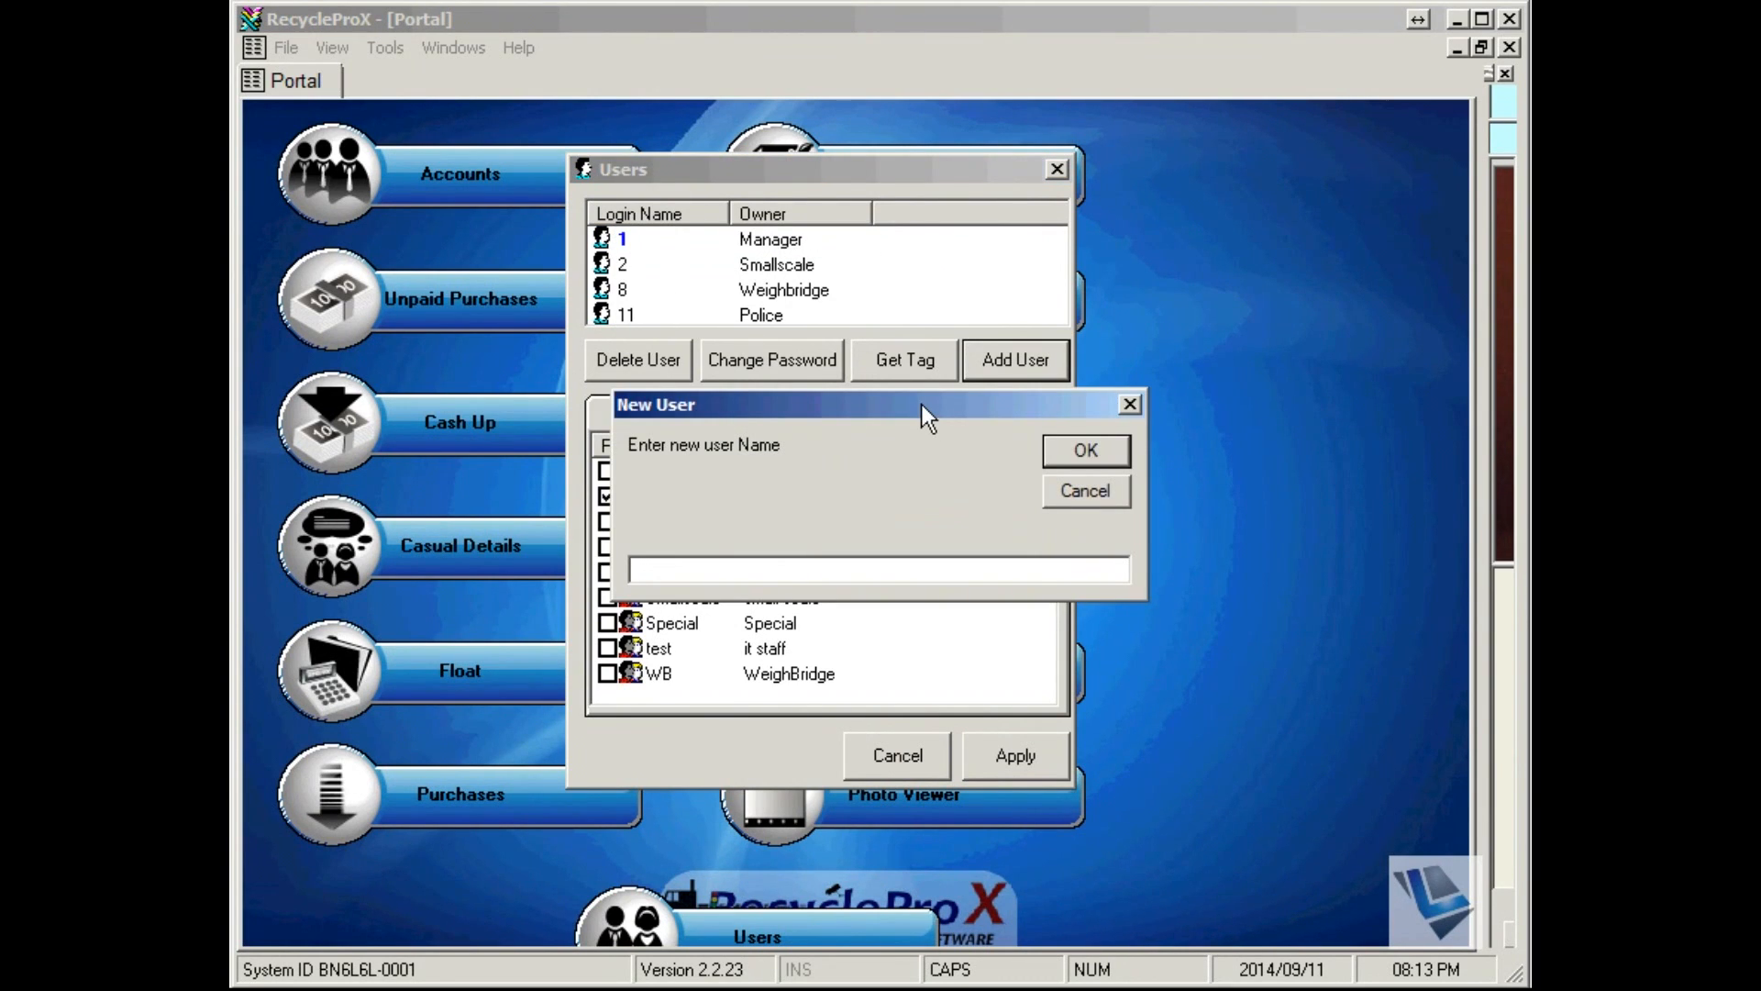
pyautogui.write('VICTRO')
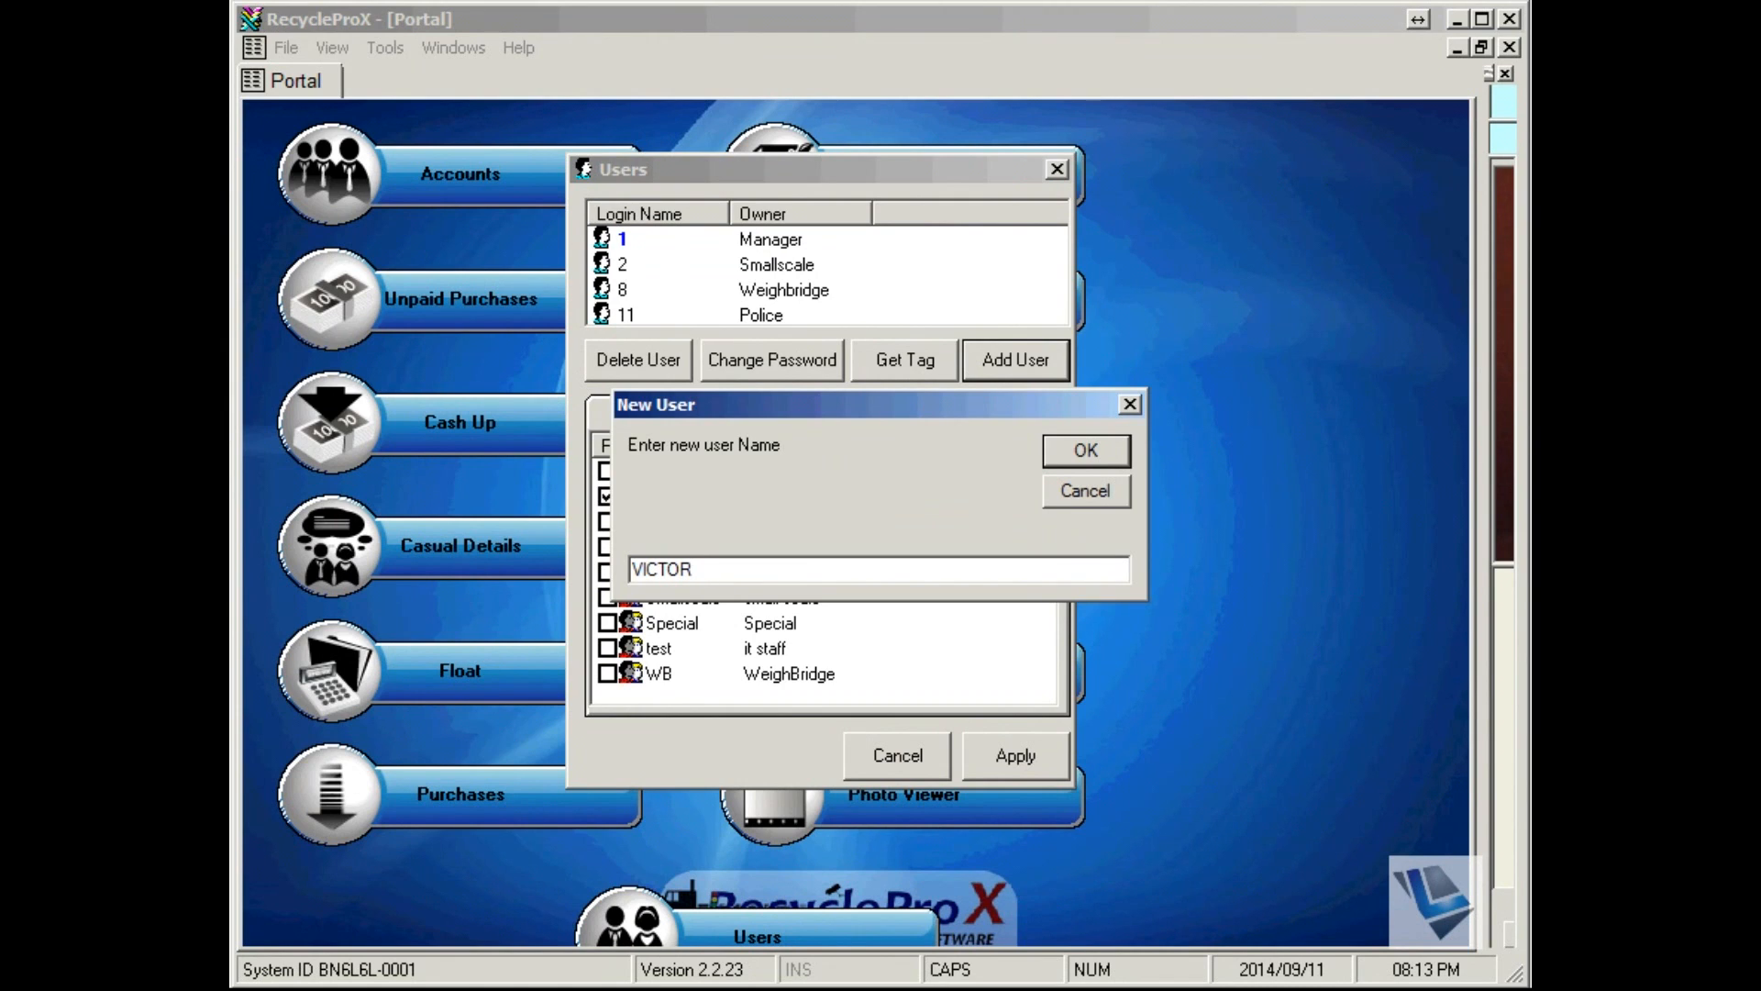
pyautogui.click(1082, 450)
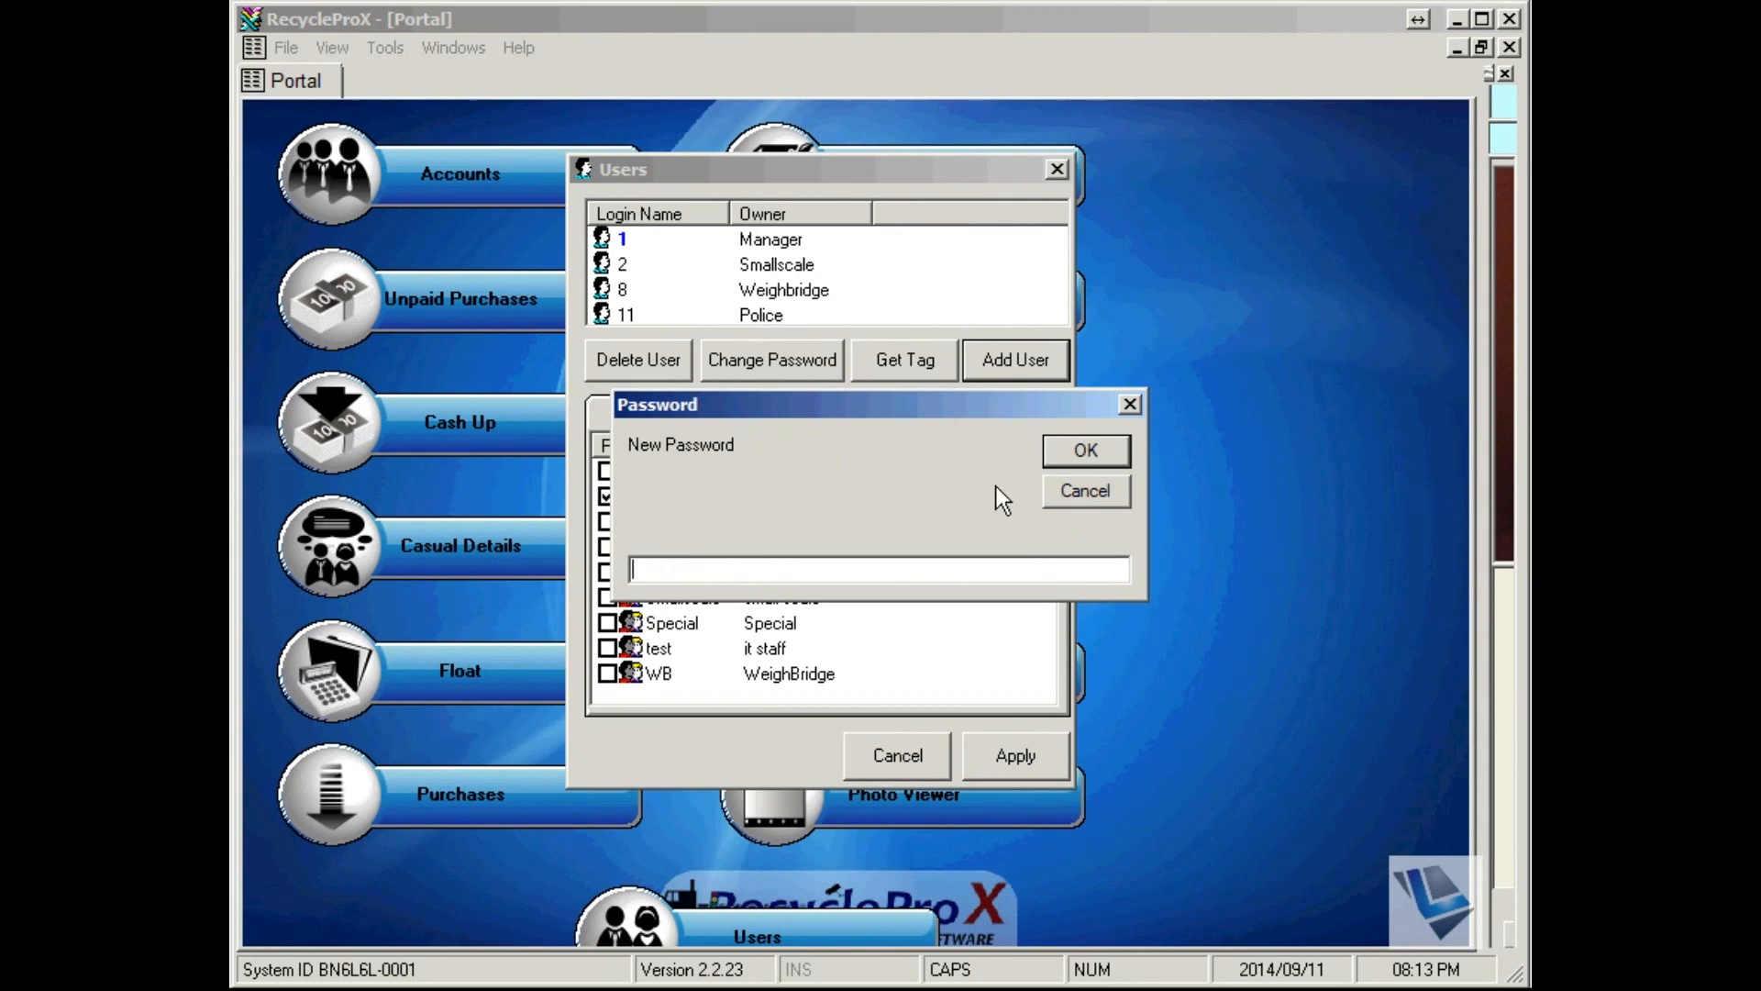
pyautogui.moveTo(876, 526)
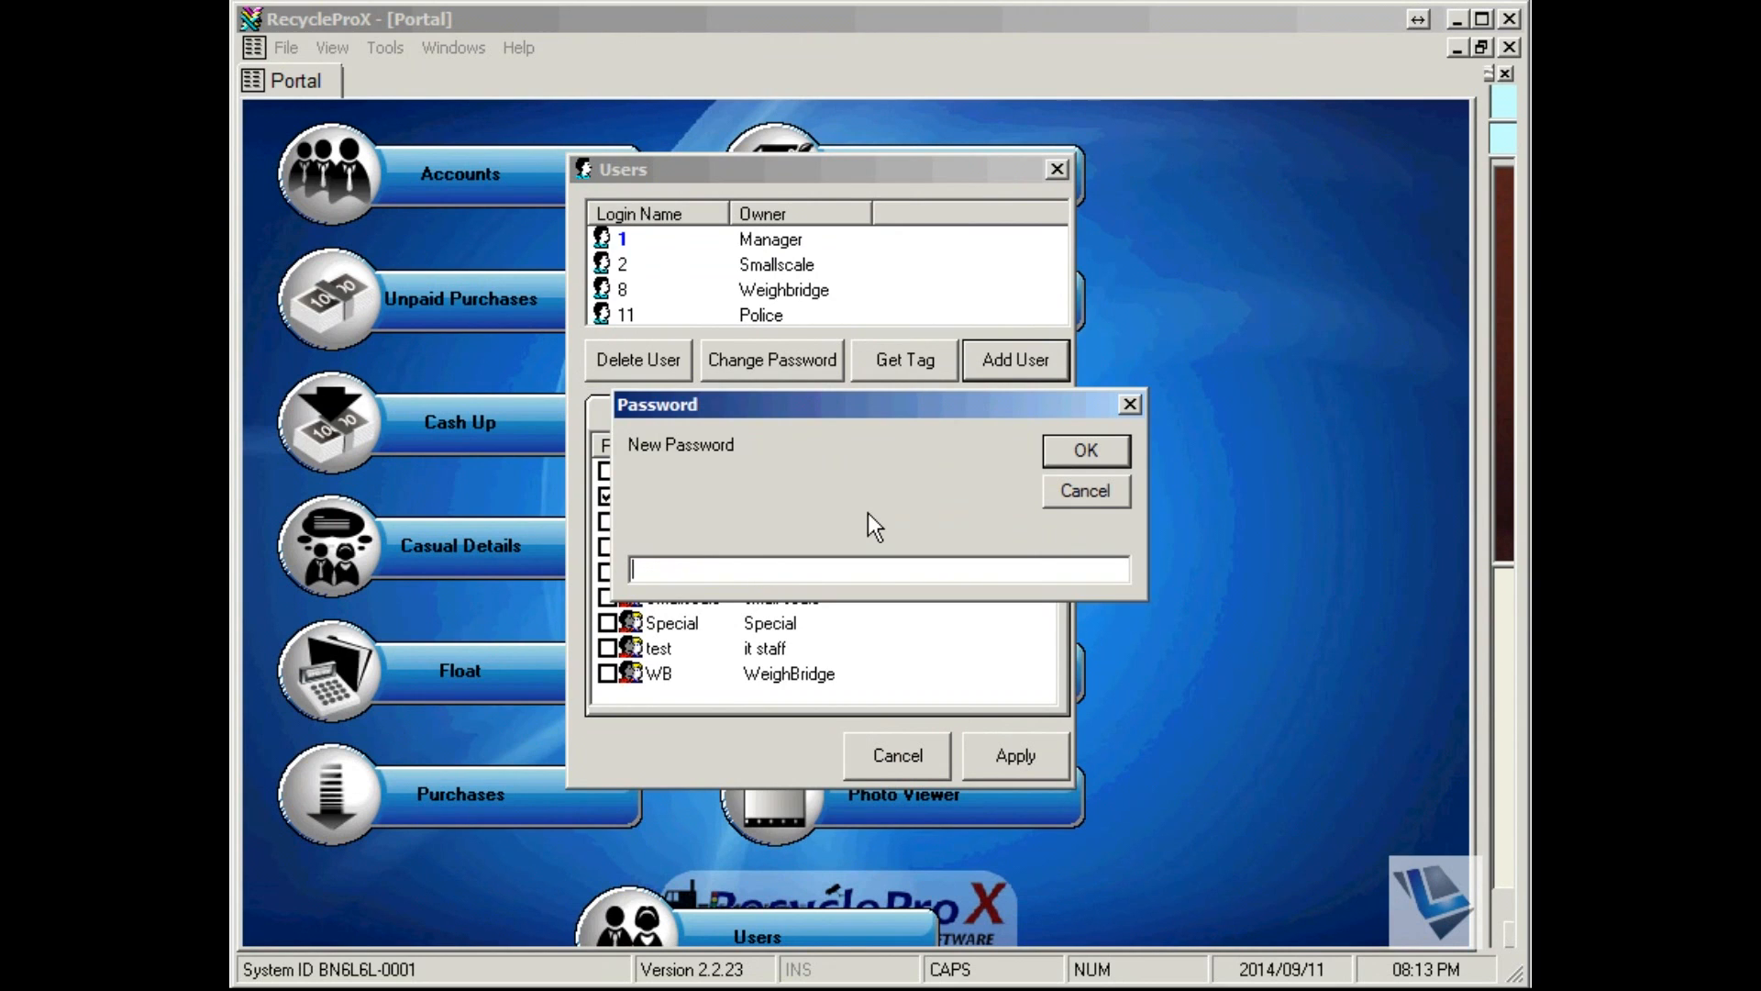
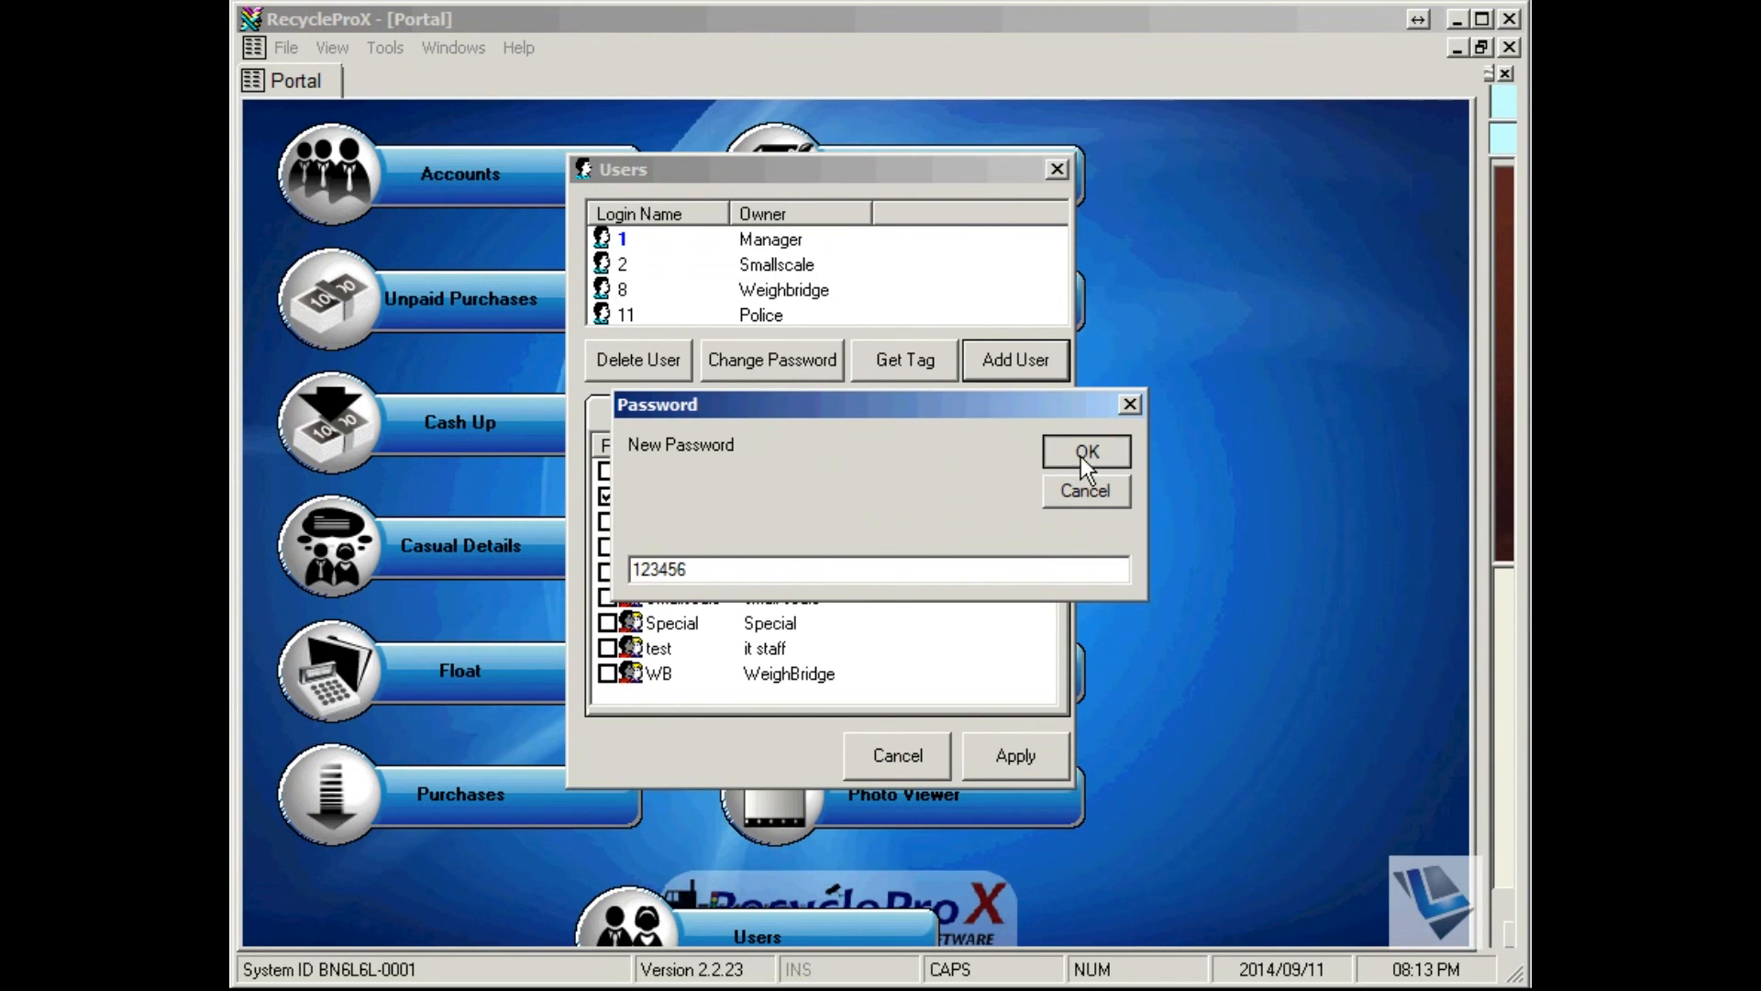
pyautogui.click(1085, 451)
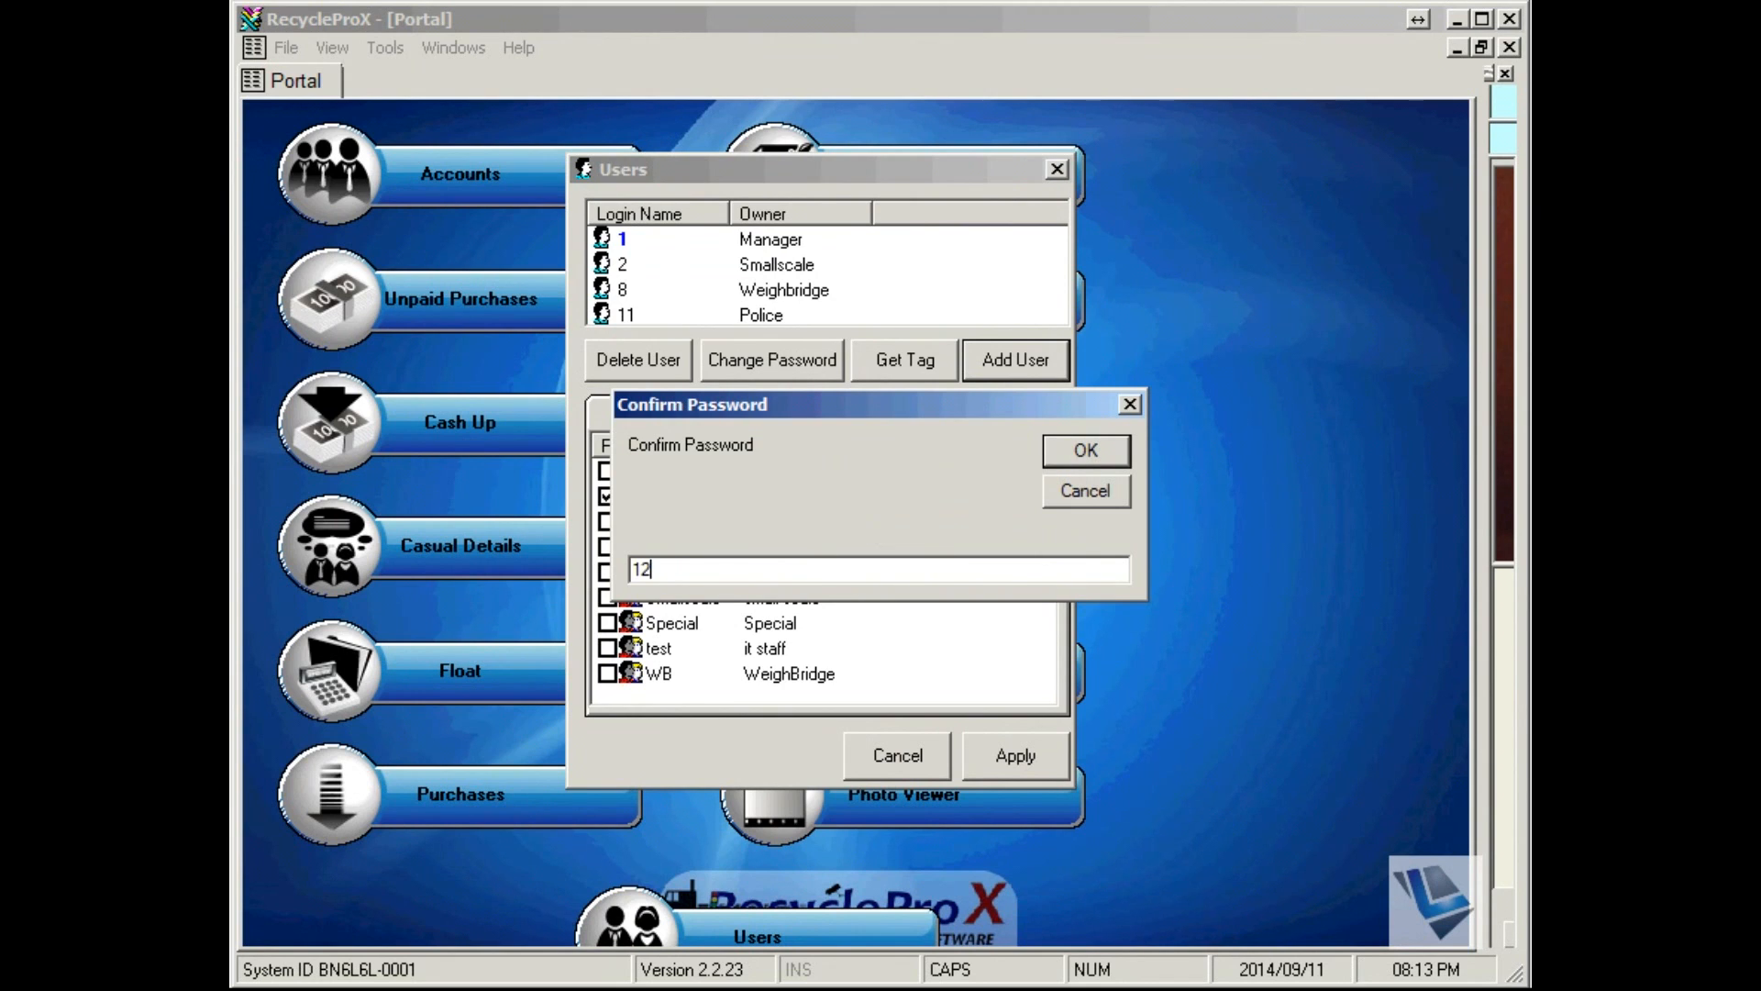
pyautogui.click(1083, 450)
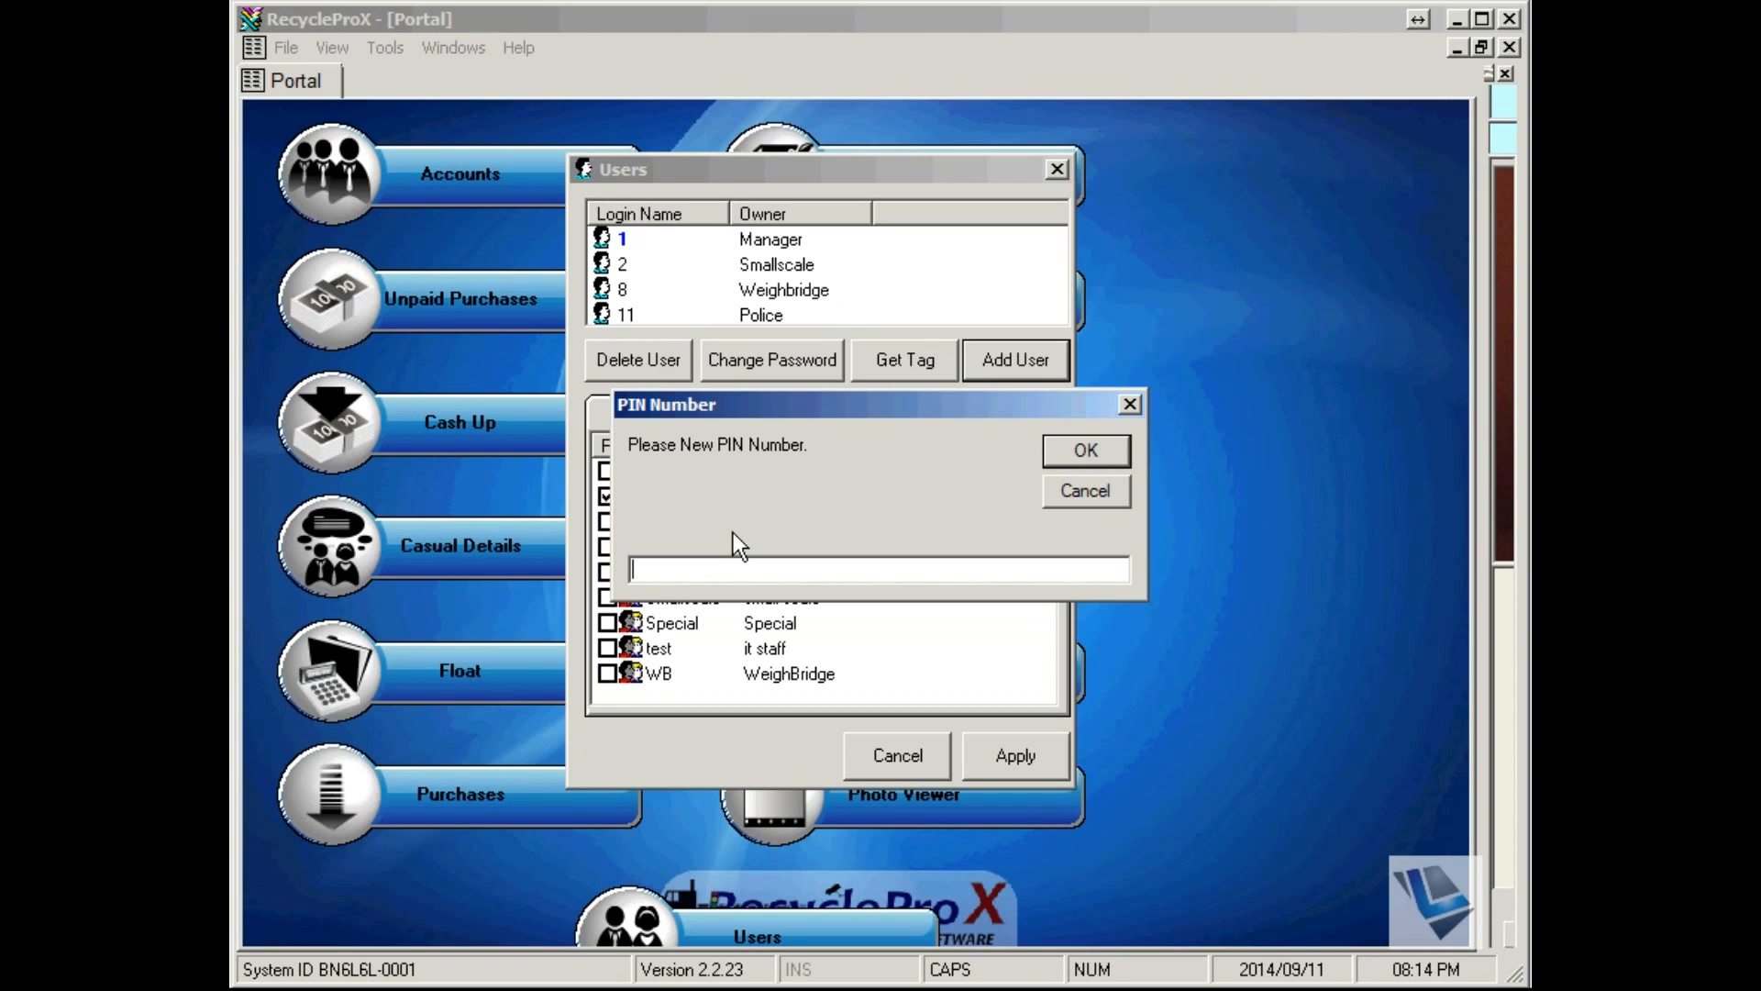
# Step: Assign VICTOR the PIN 2 and finish creating the user
pyautogui.write('2')
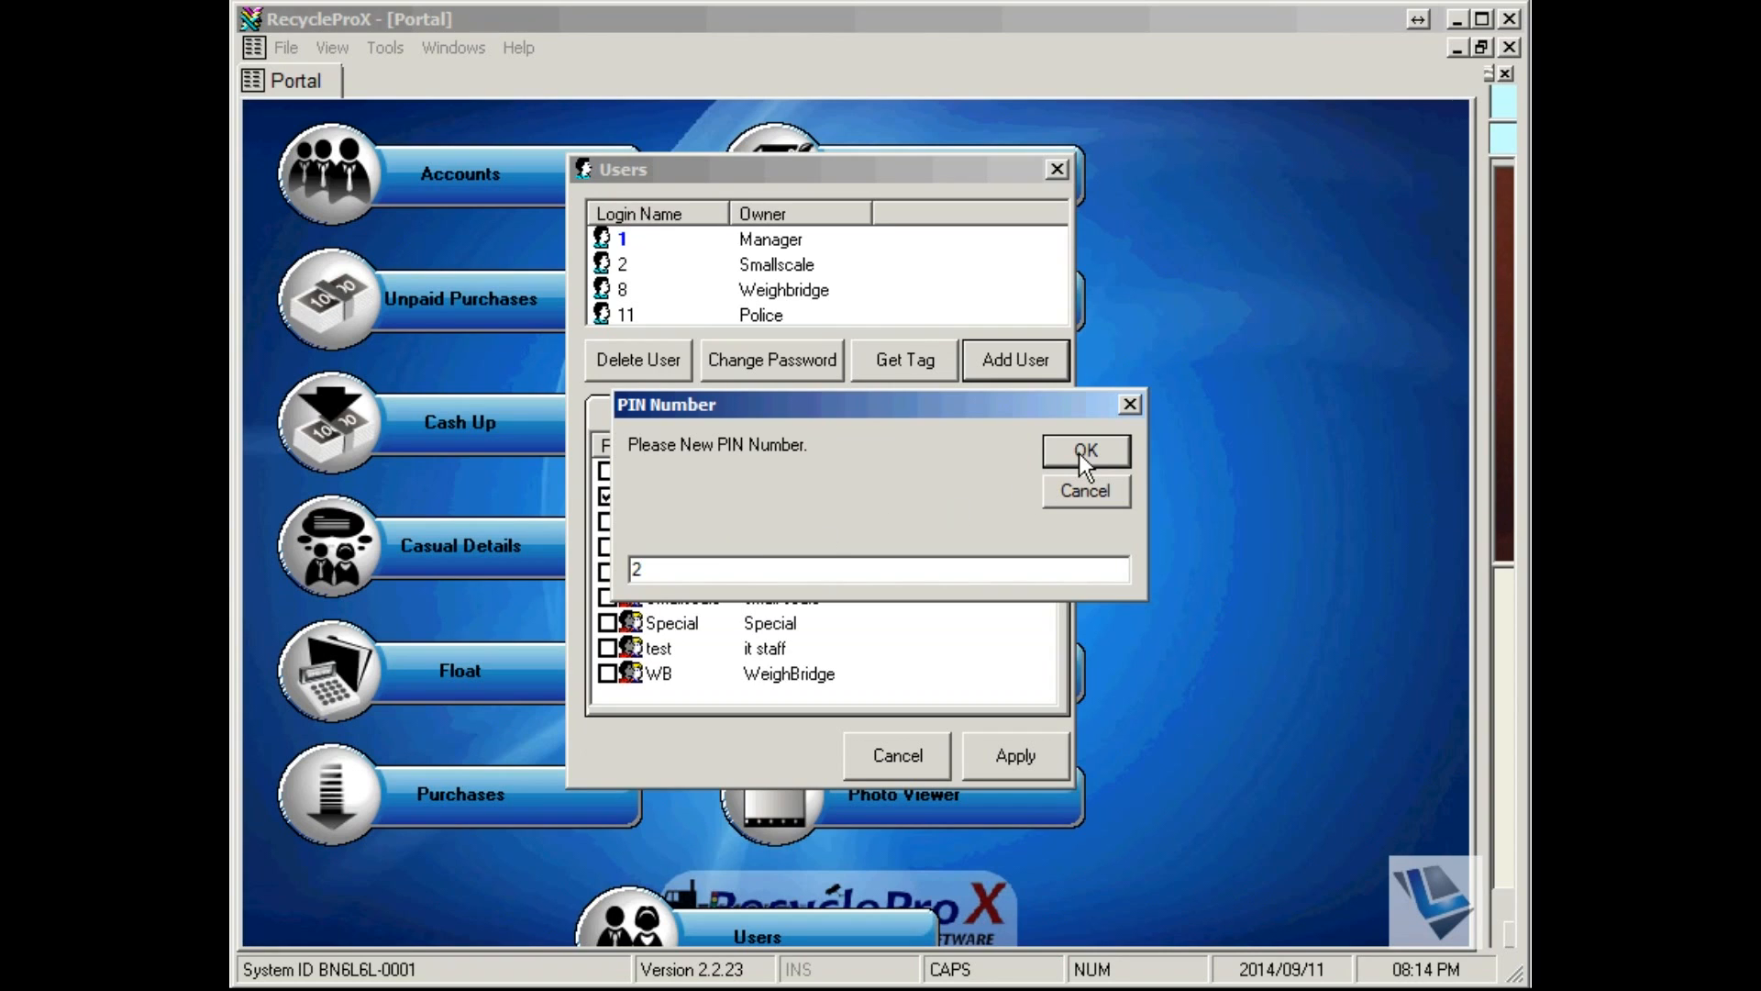
pyautogui.click(1085, 451)
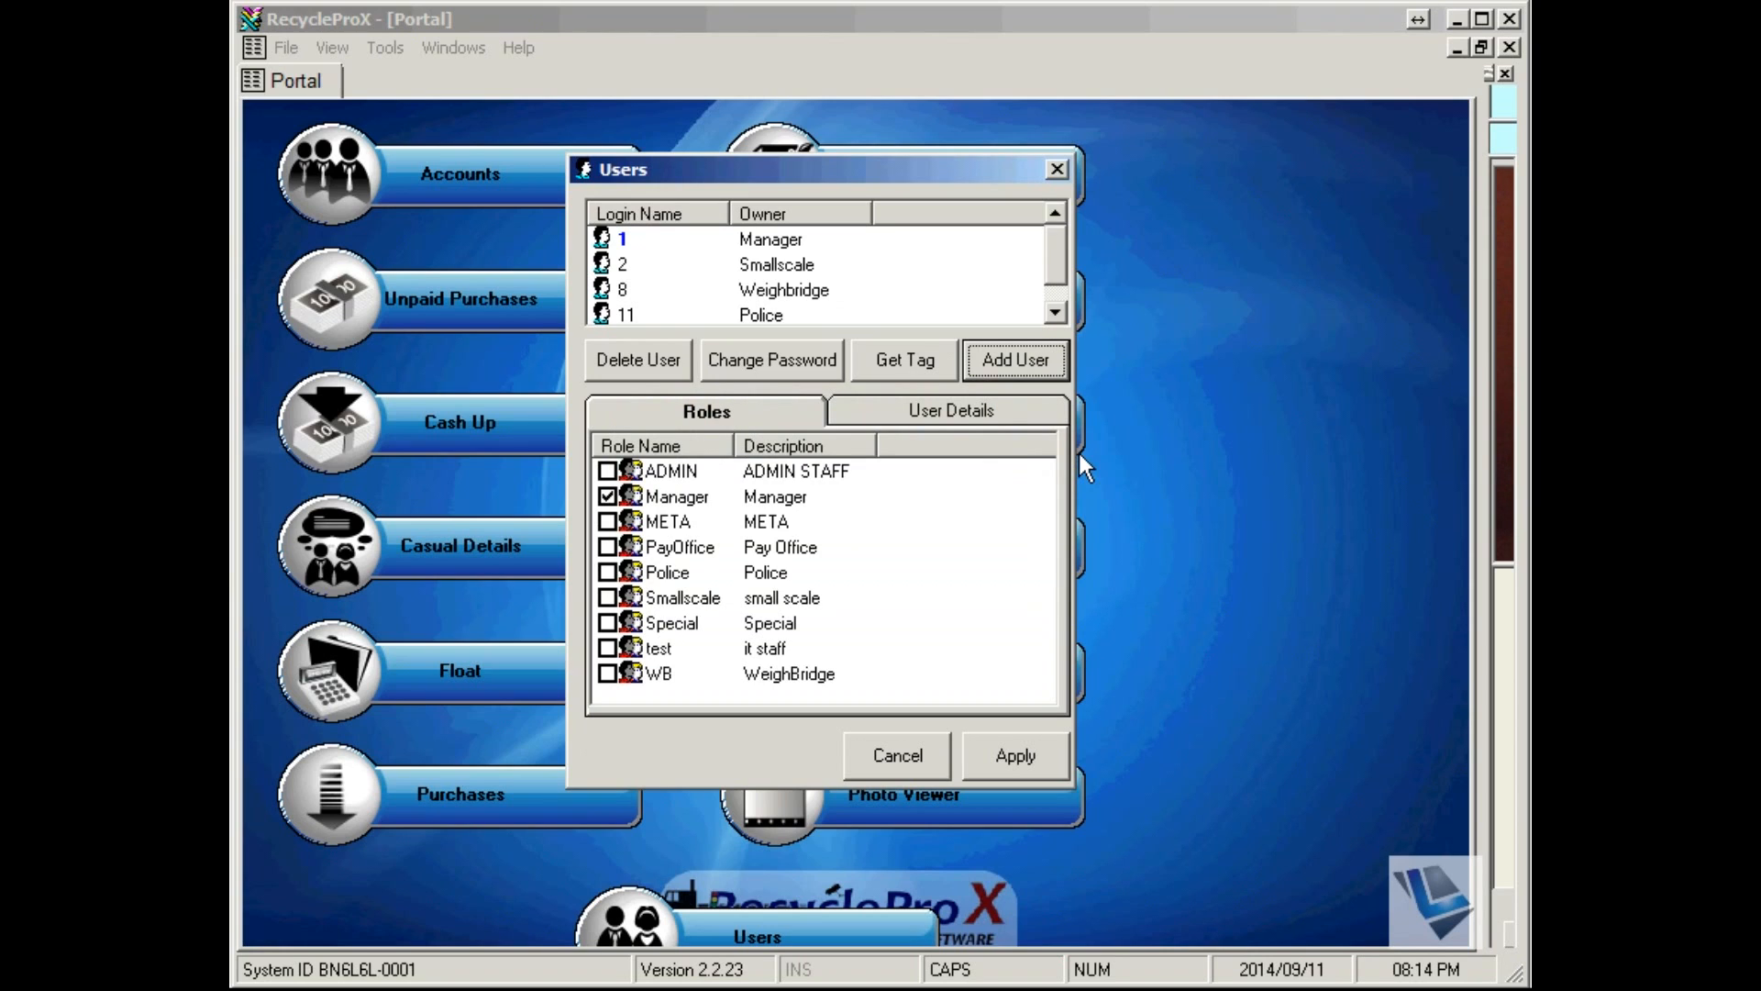
pyautogui.moveTo(1057, 264)
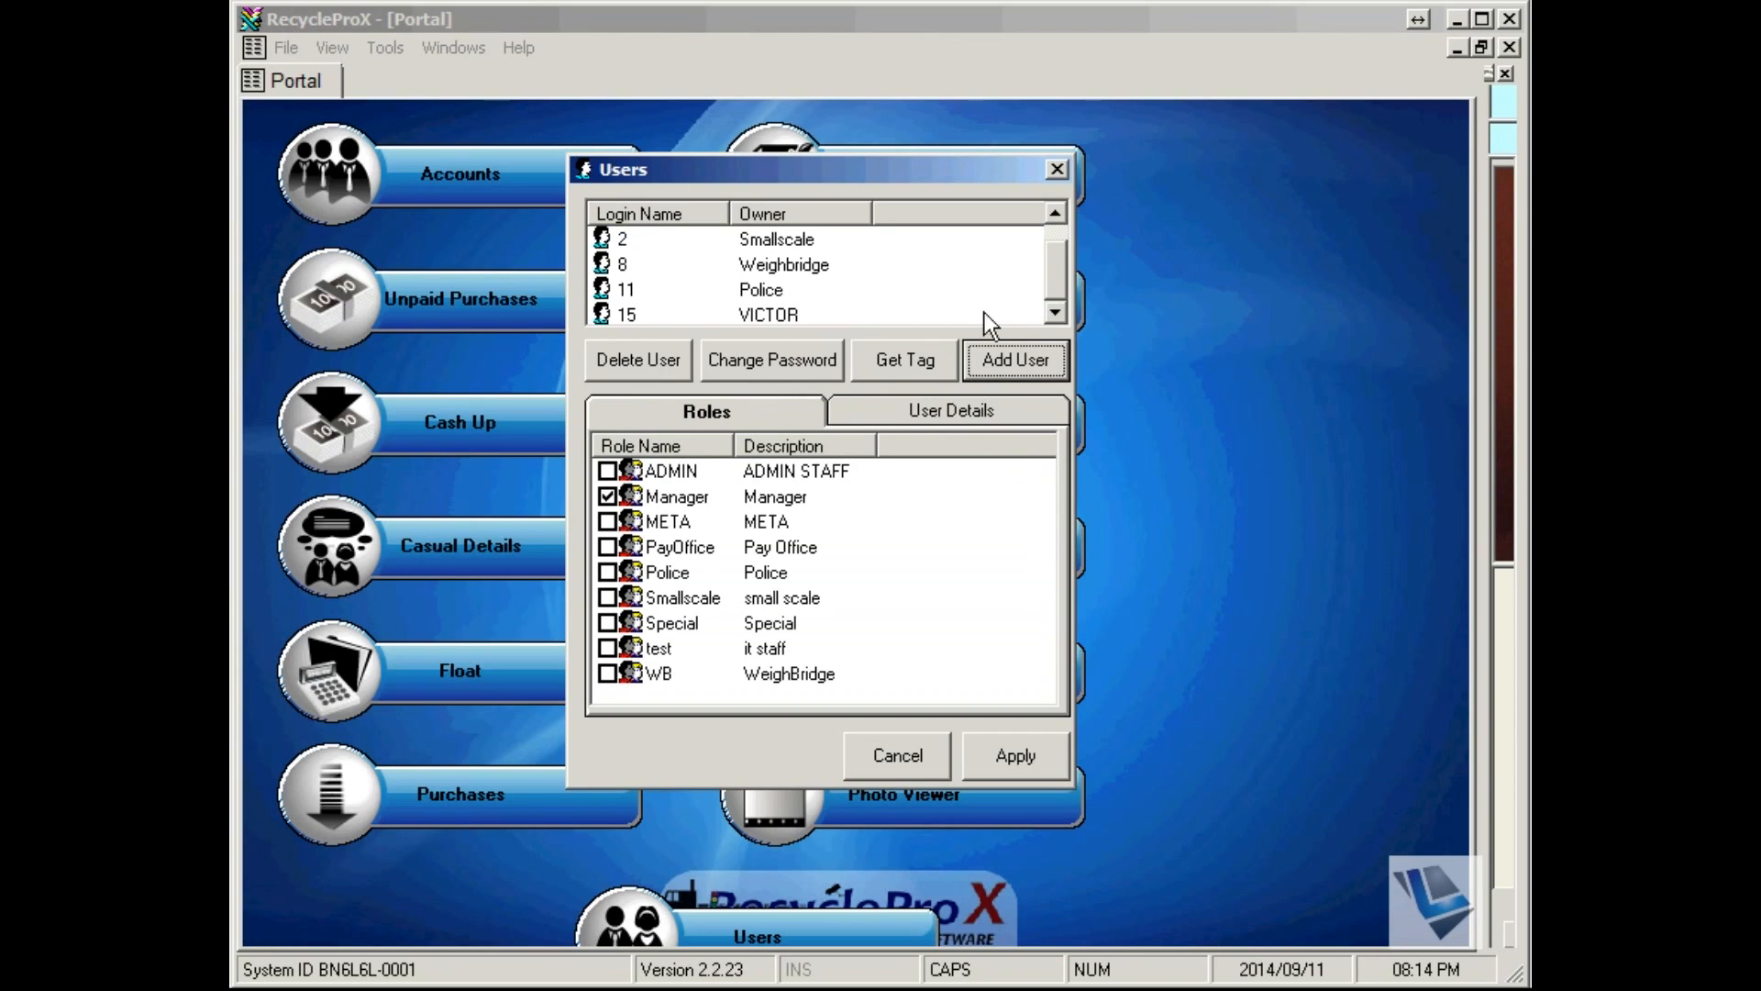
# Step: Select login 15 VICTOR in the user list to show his unassigned roles
pyautogui.click(730, 313)
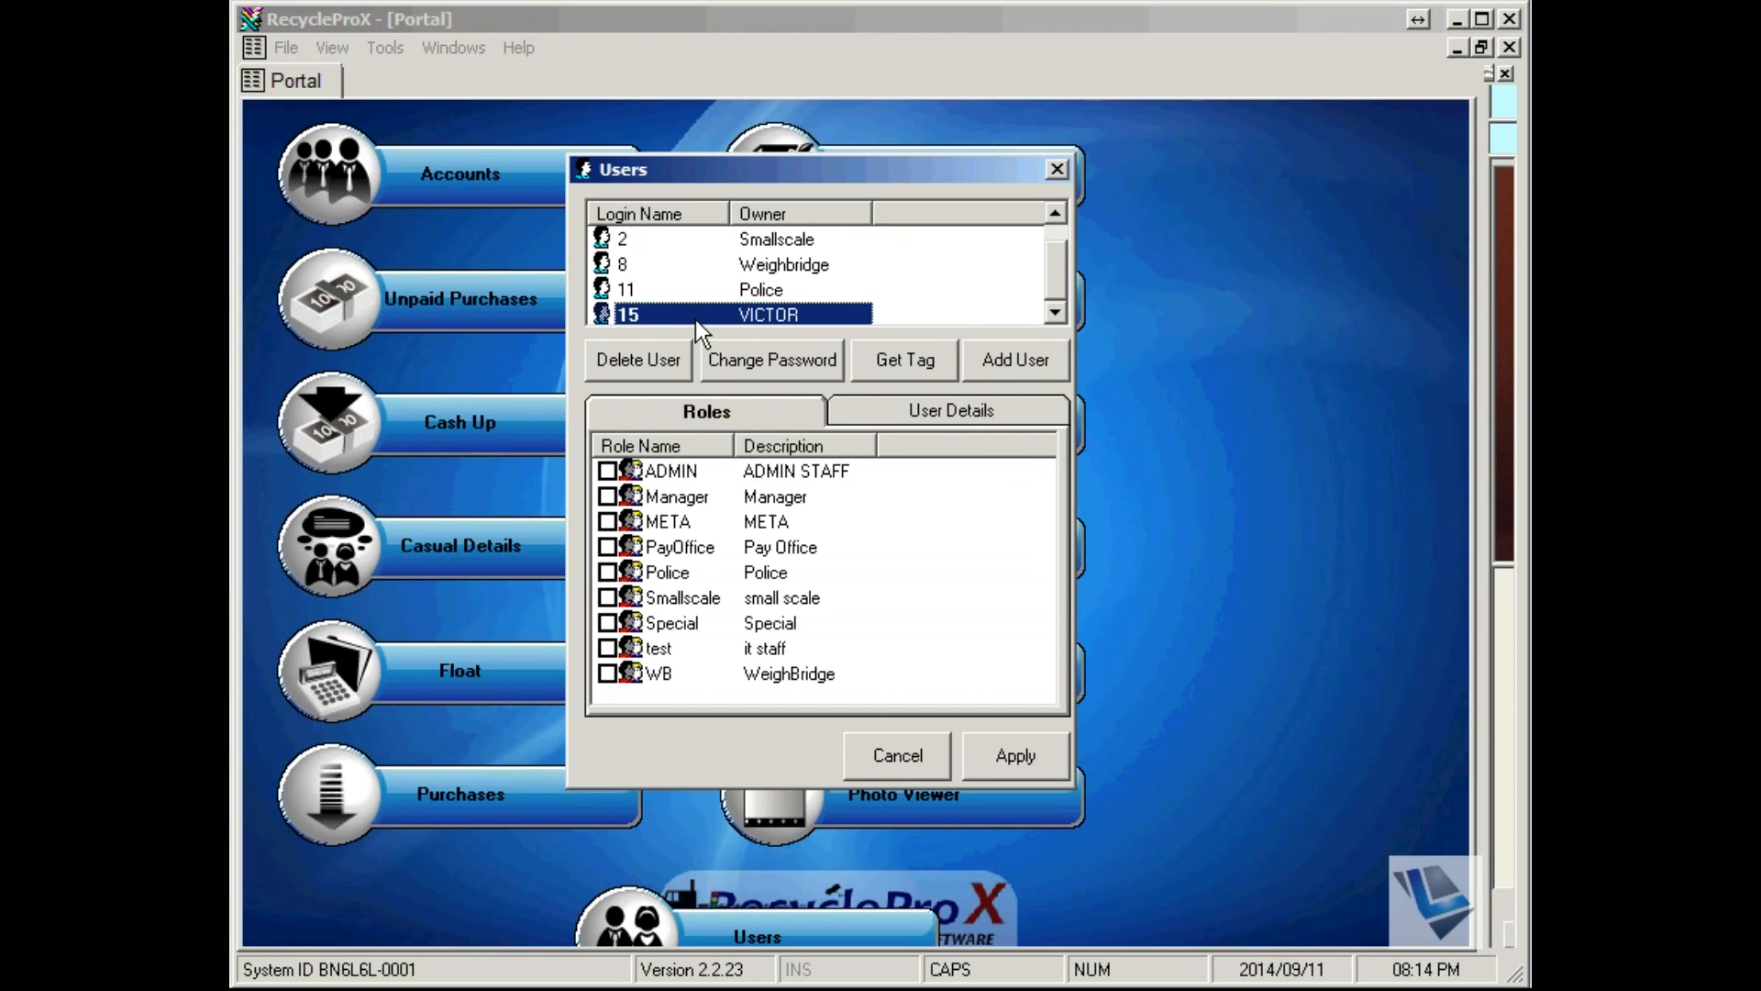
pyautogui.moveTo(661, 492)
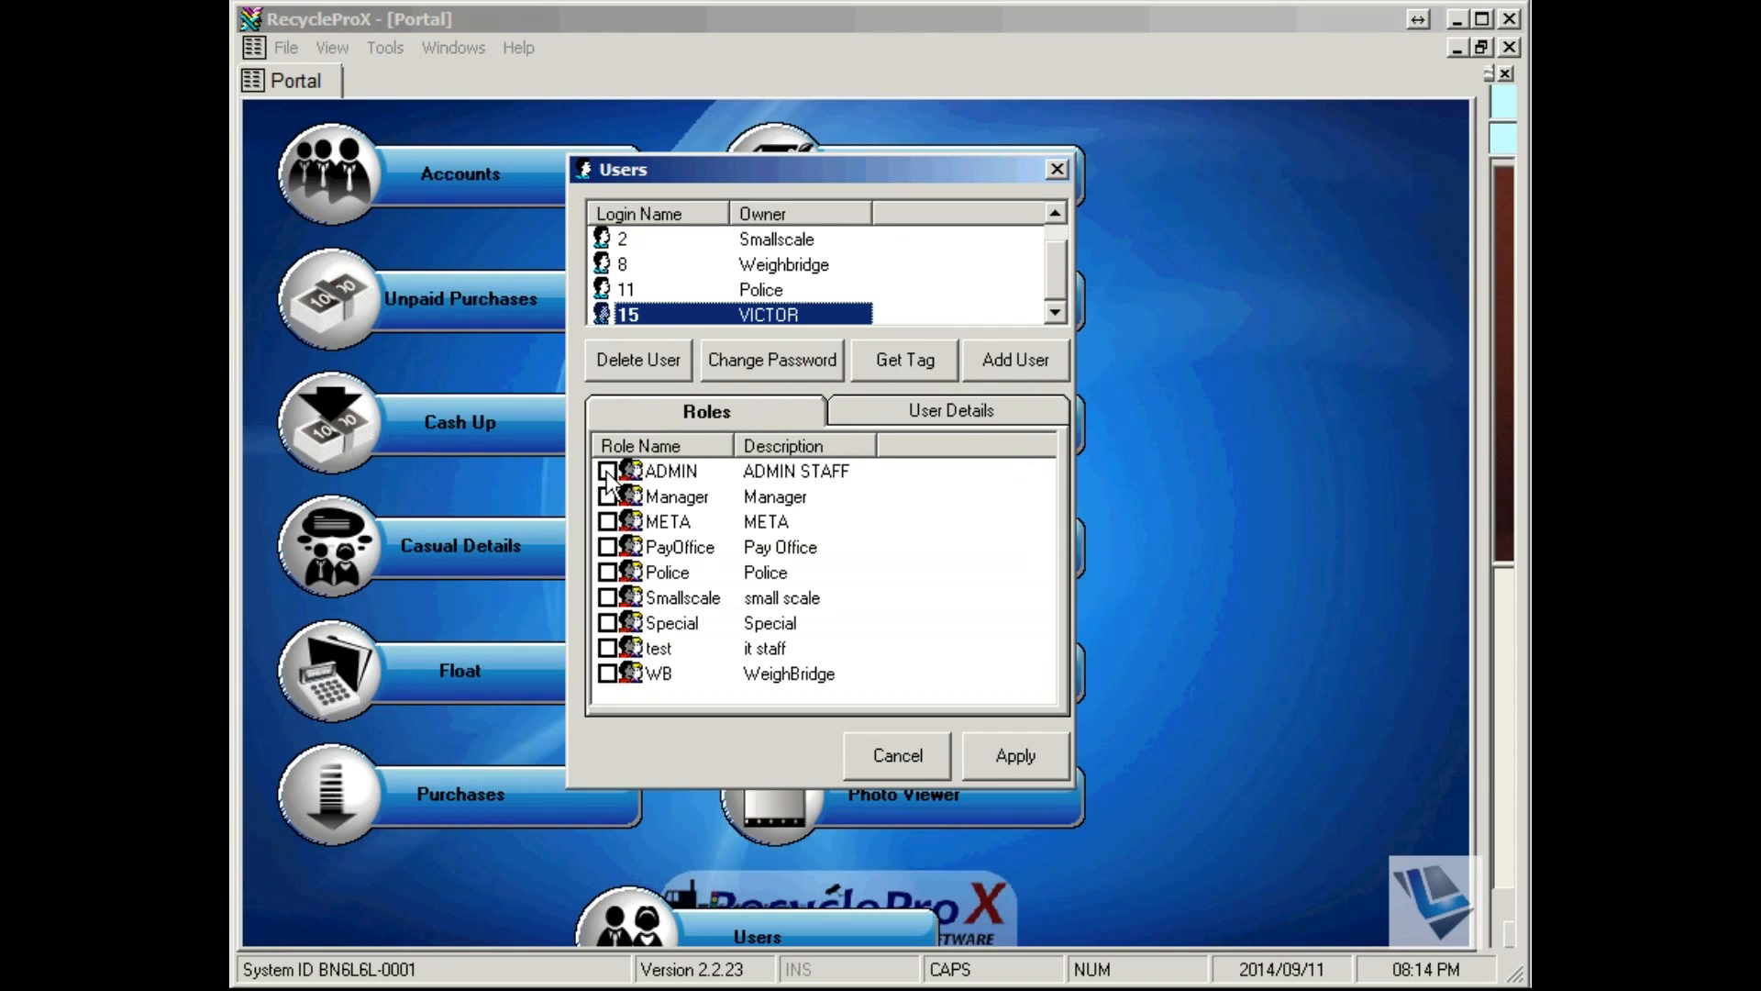
# Step: Give VICTOR the ADMIN role and switch to his User Details
pyautogui.click(609, 472)
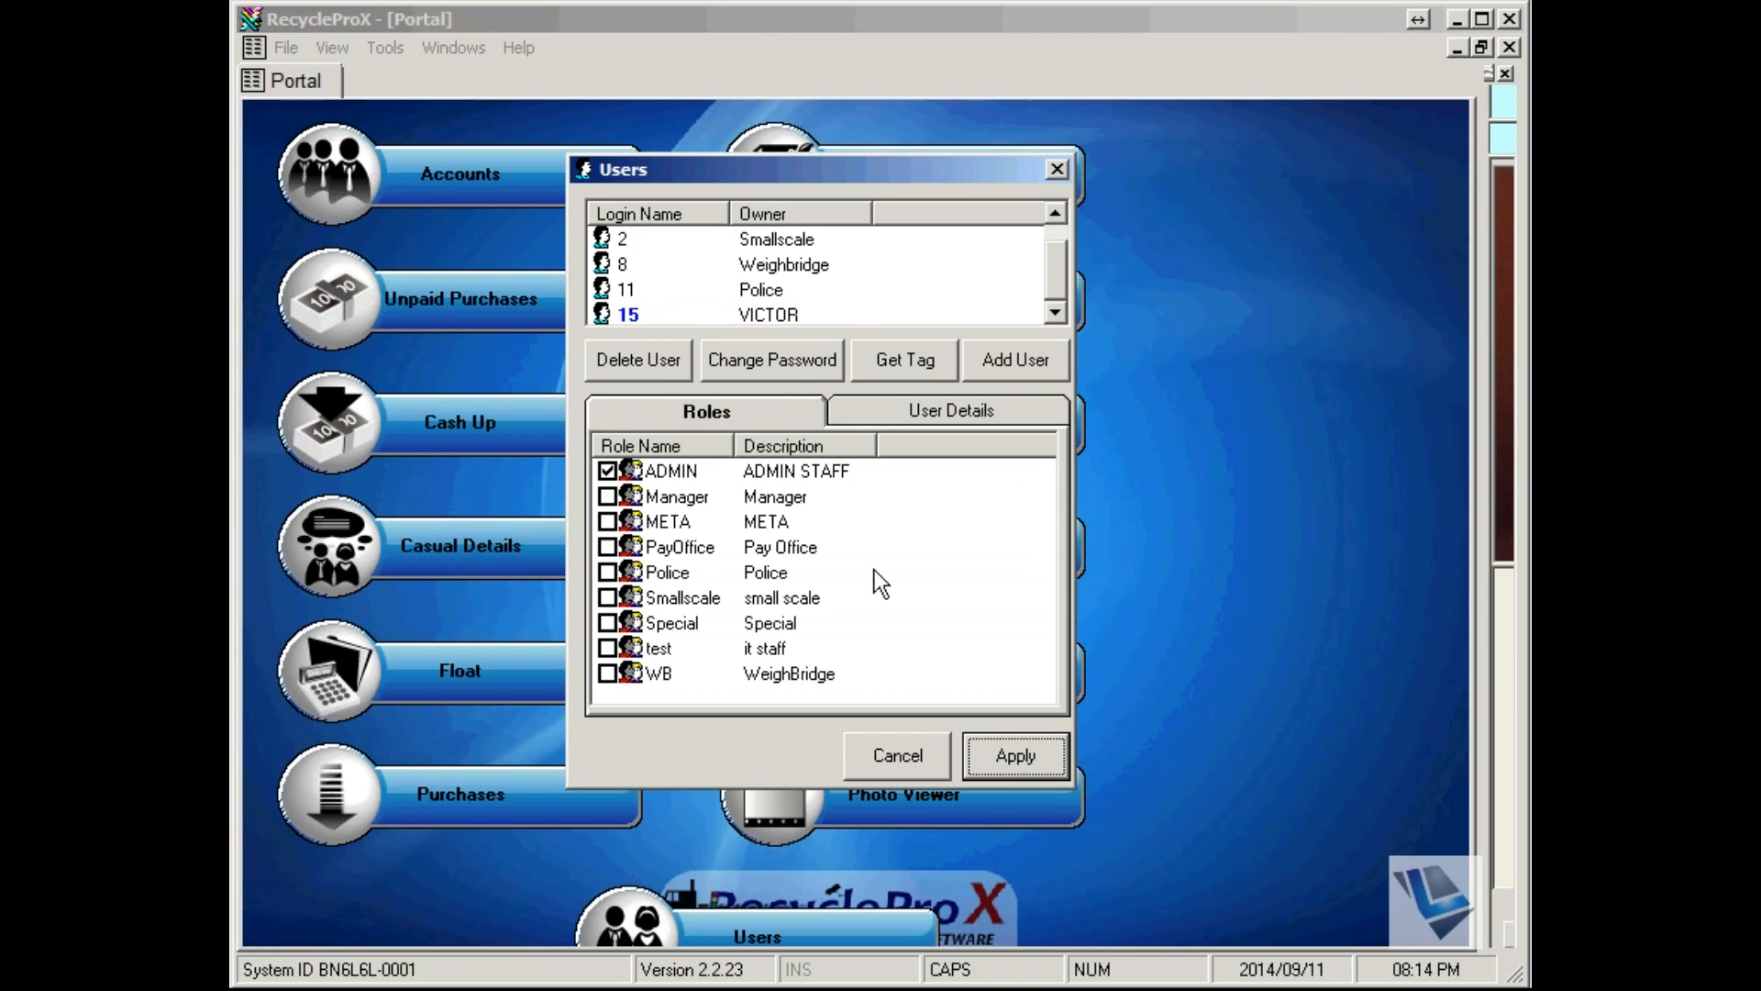
pyautogui.moveTo(807, 582)
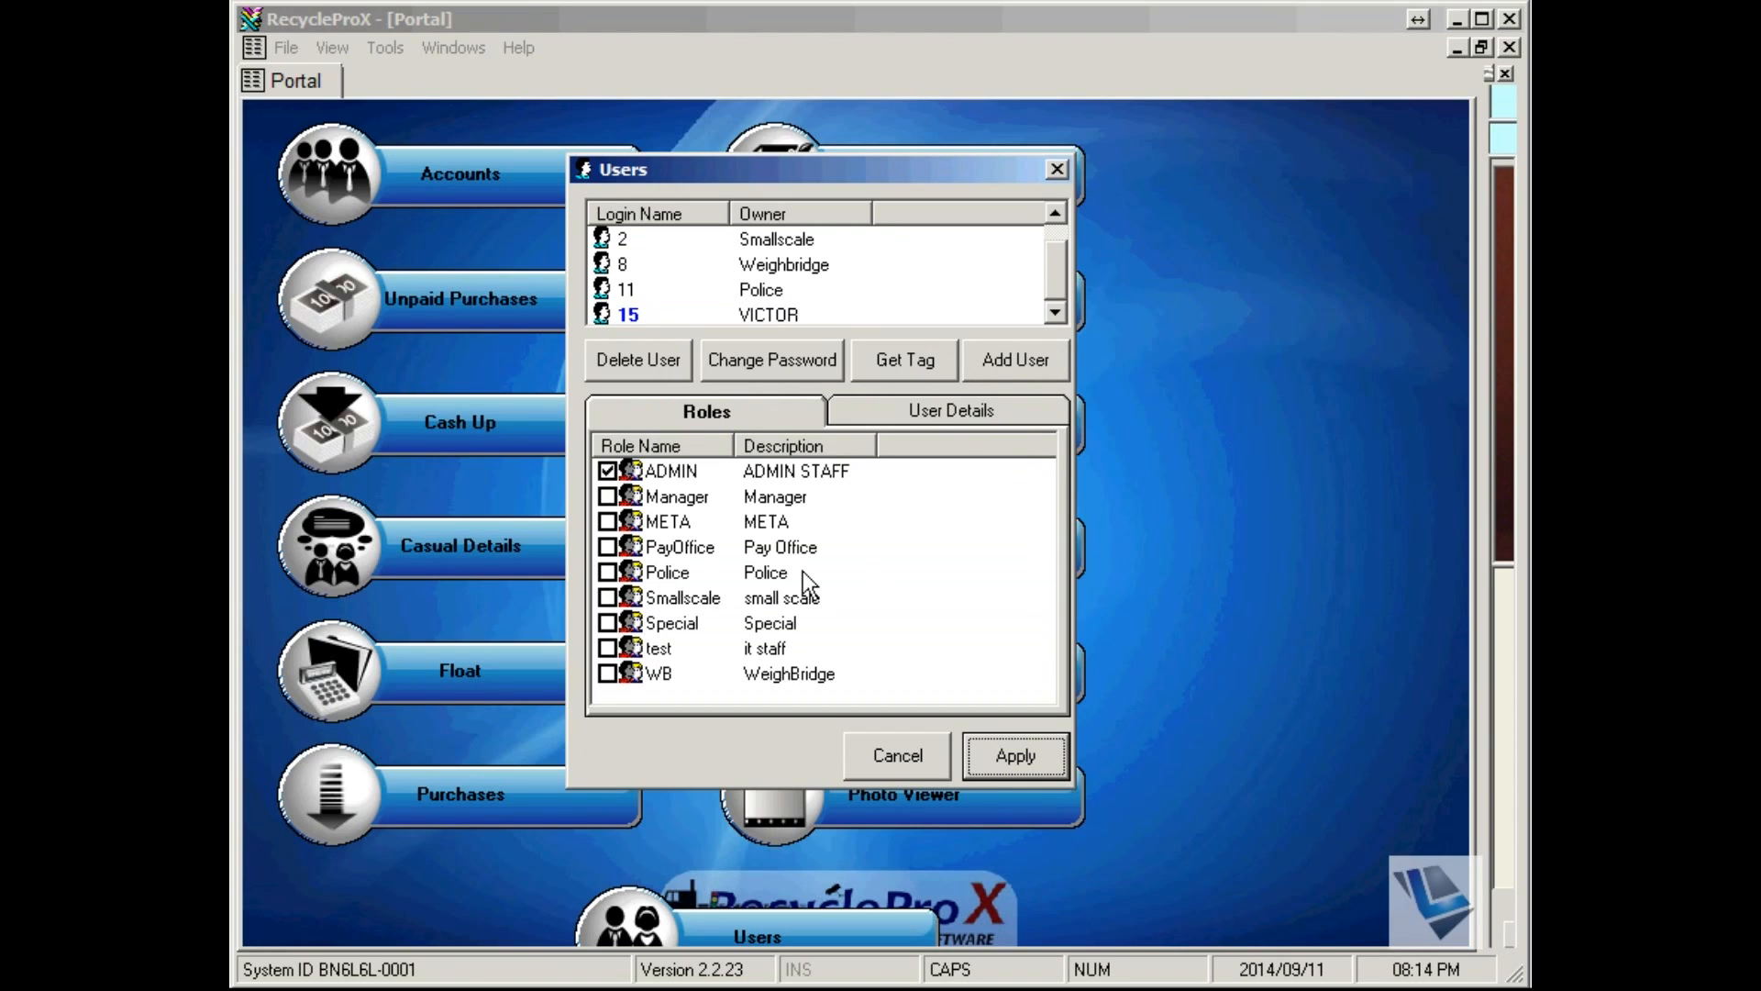
pyautogui.click(949, 410)
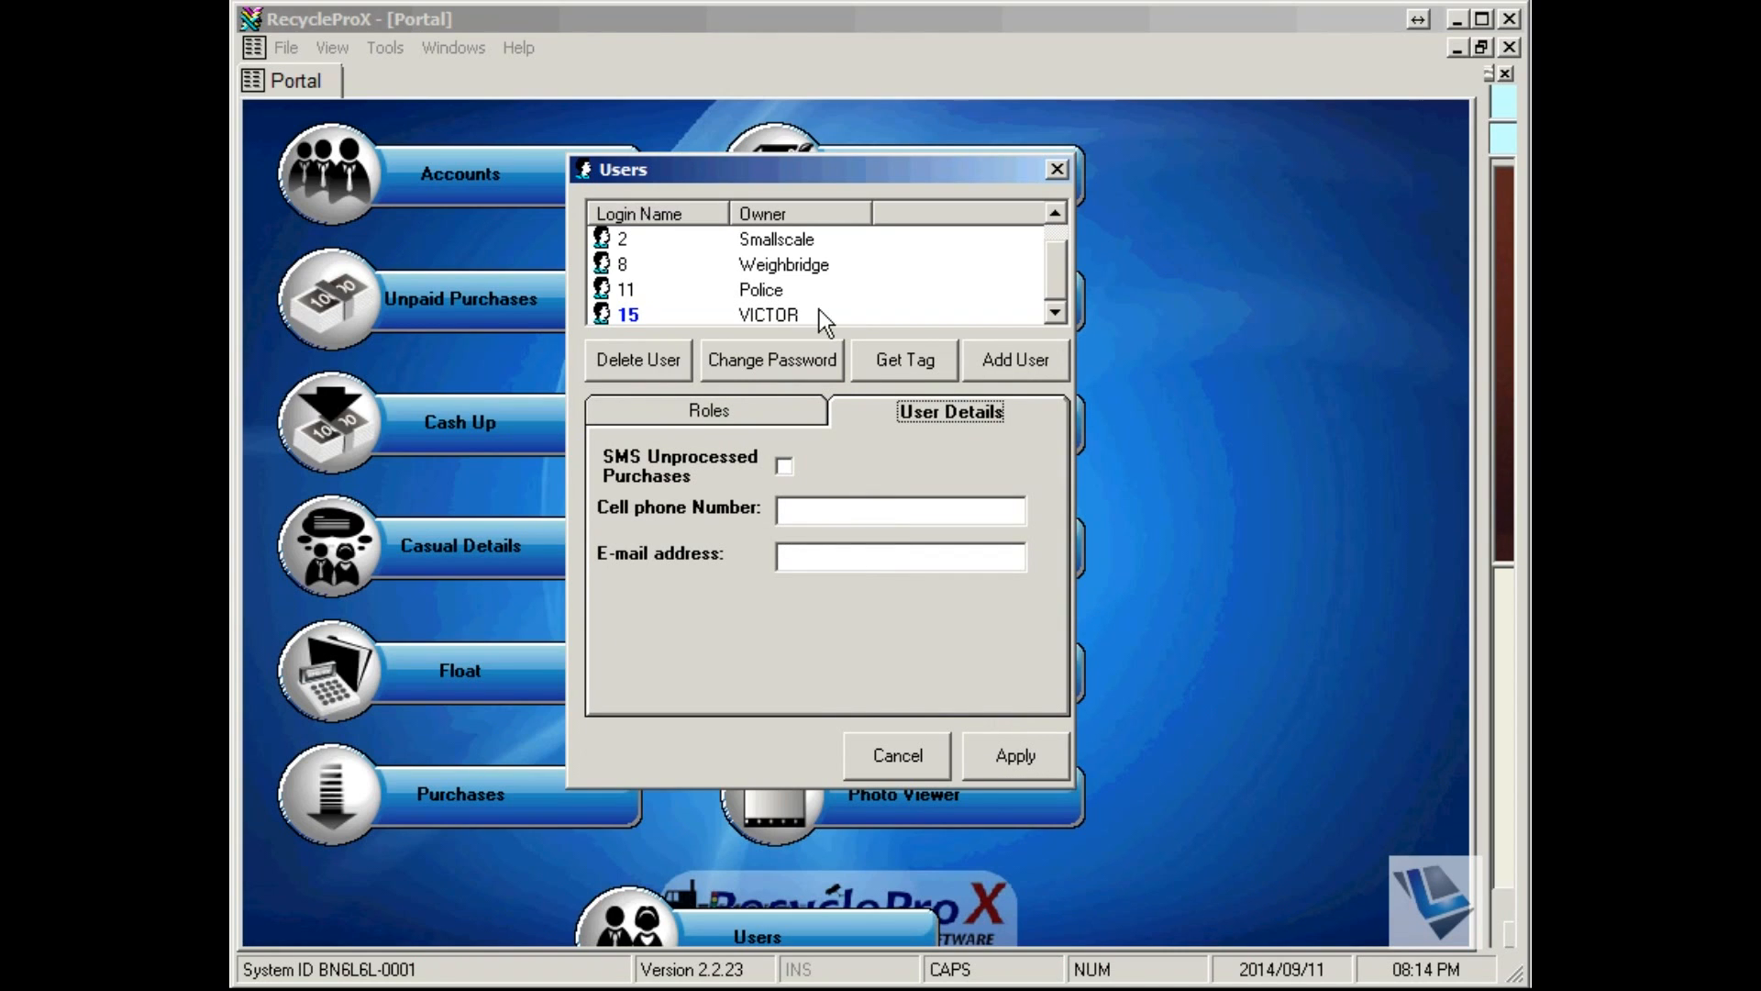
pyautogui.moveTo(972, 468)
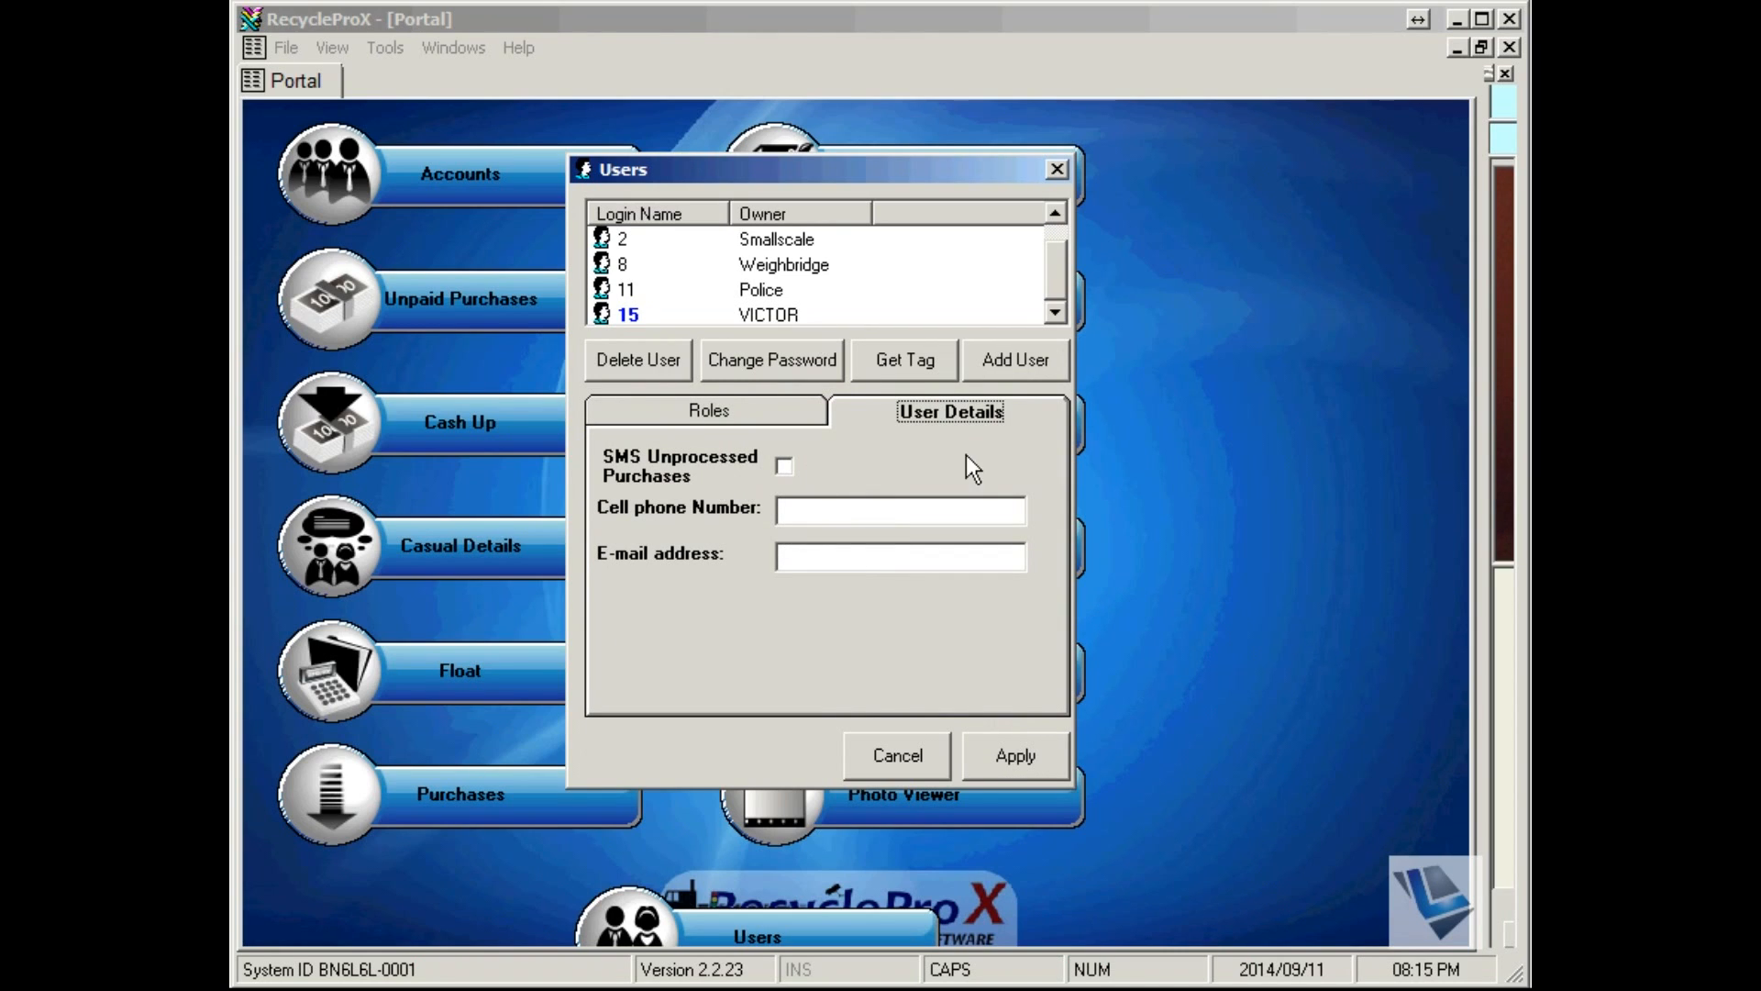
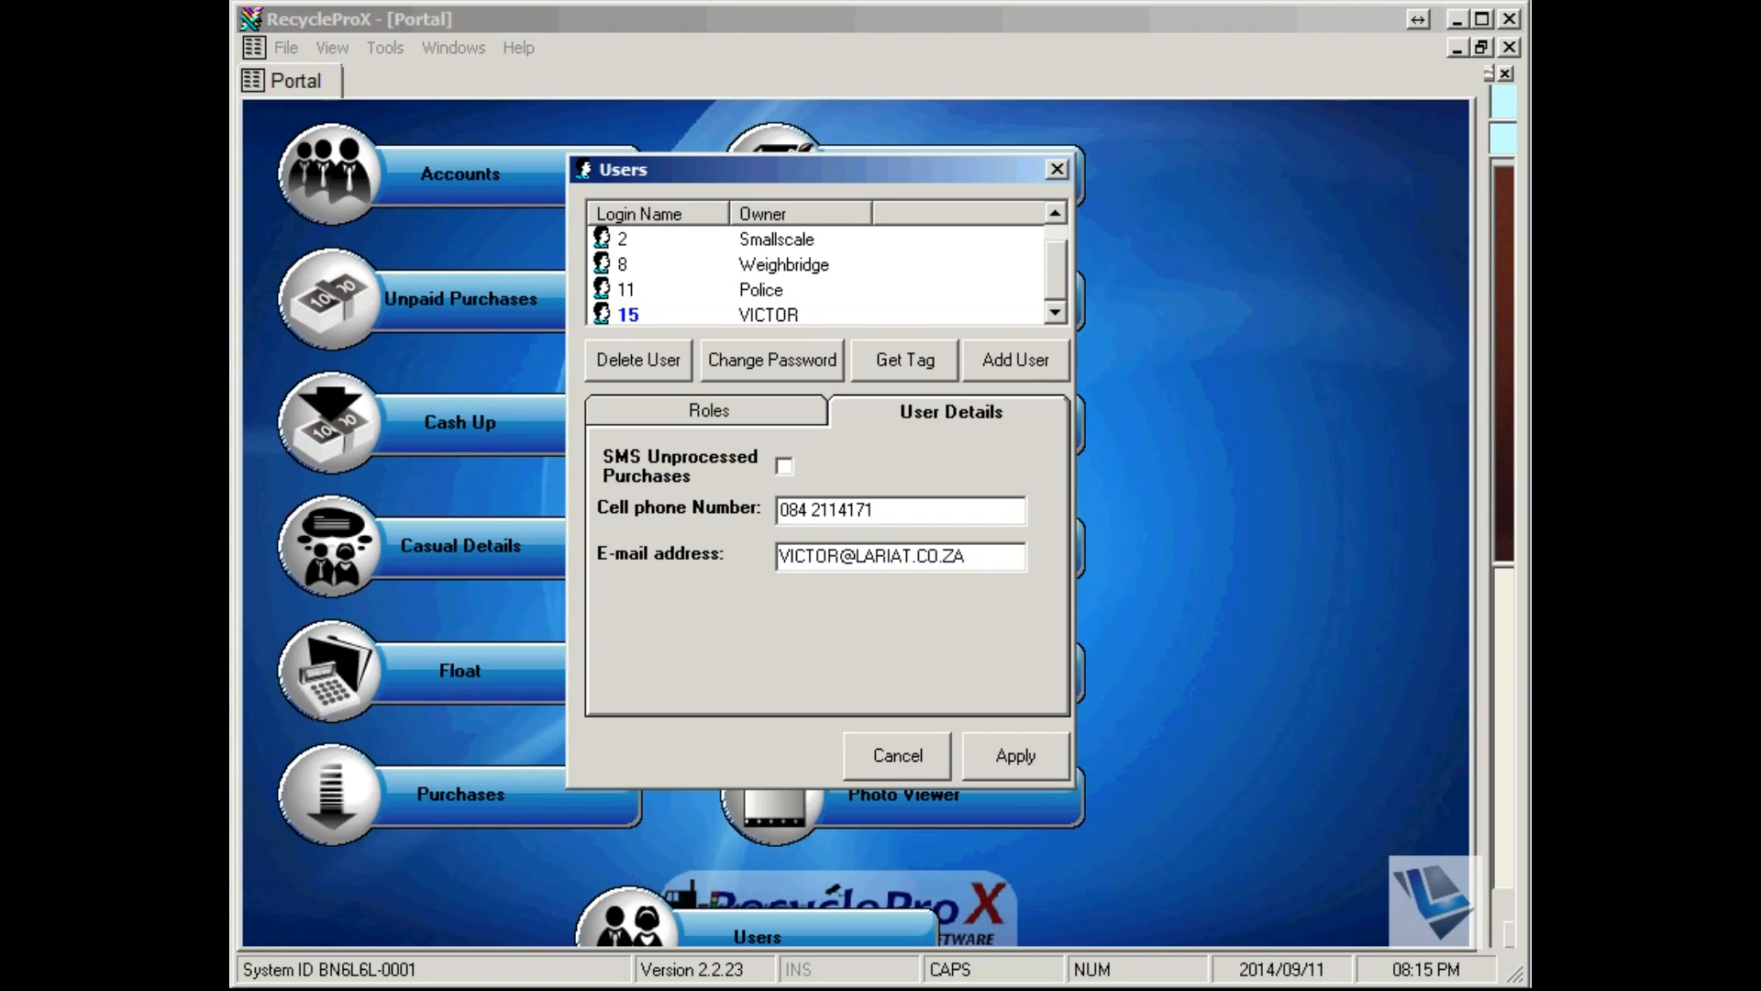